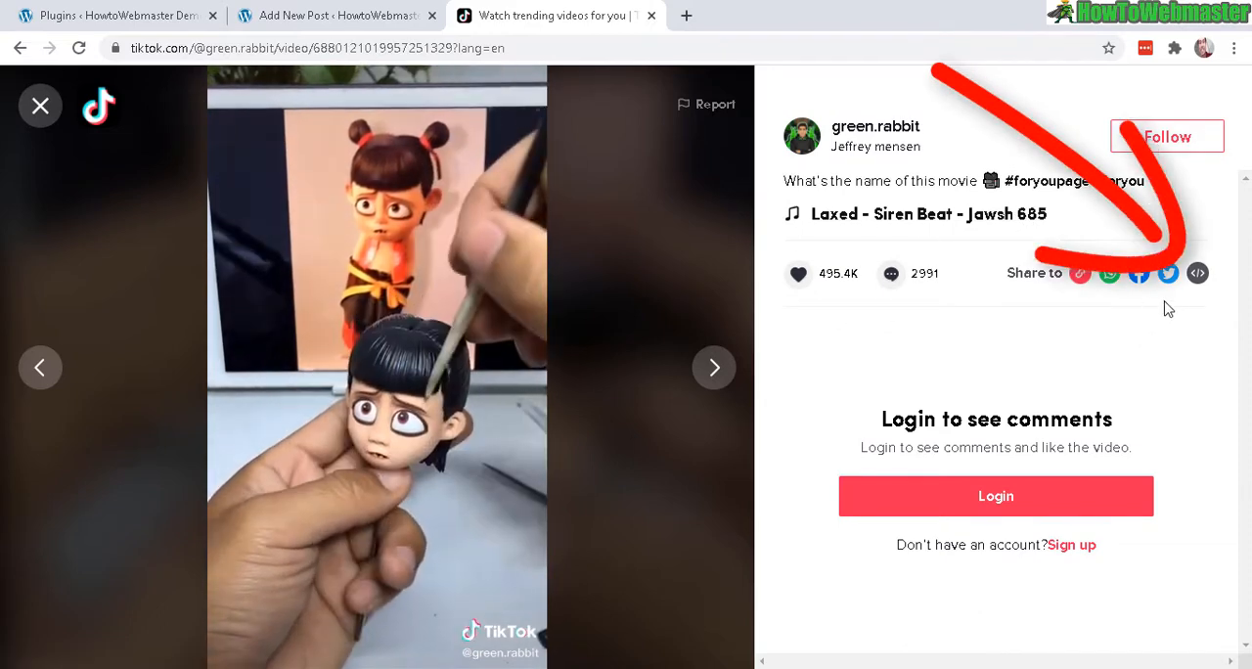
mouse_move(1198, 274)
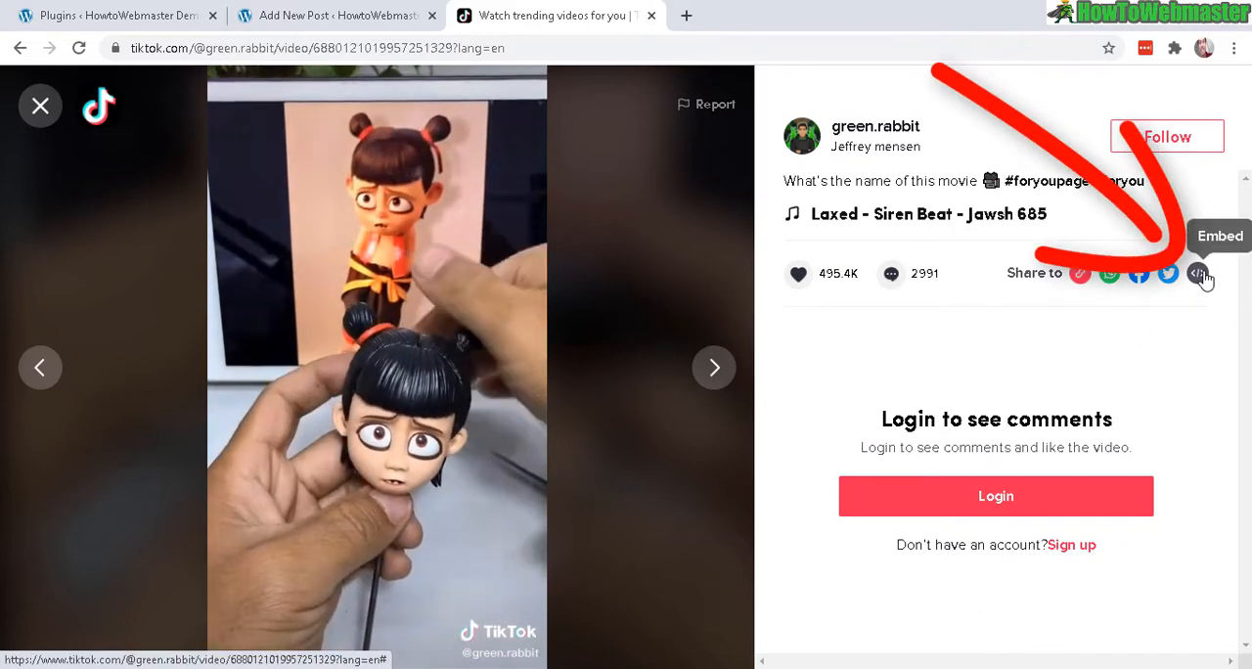
Copy the embed code for the green.rabbit clay sculpting TikTok video.
click(1197, 274)
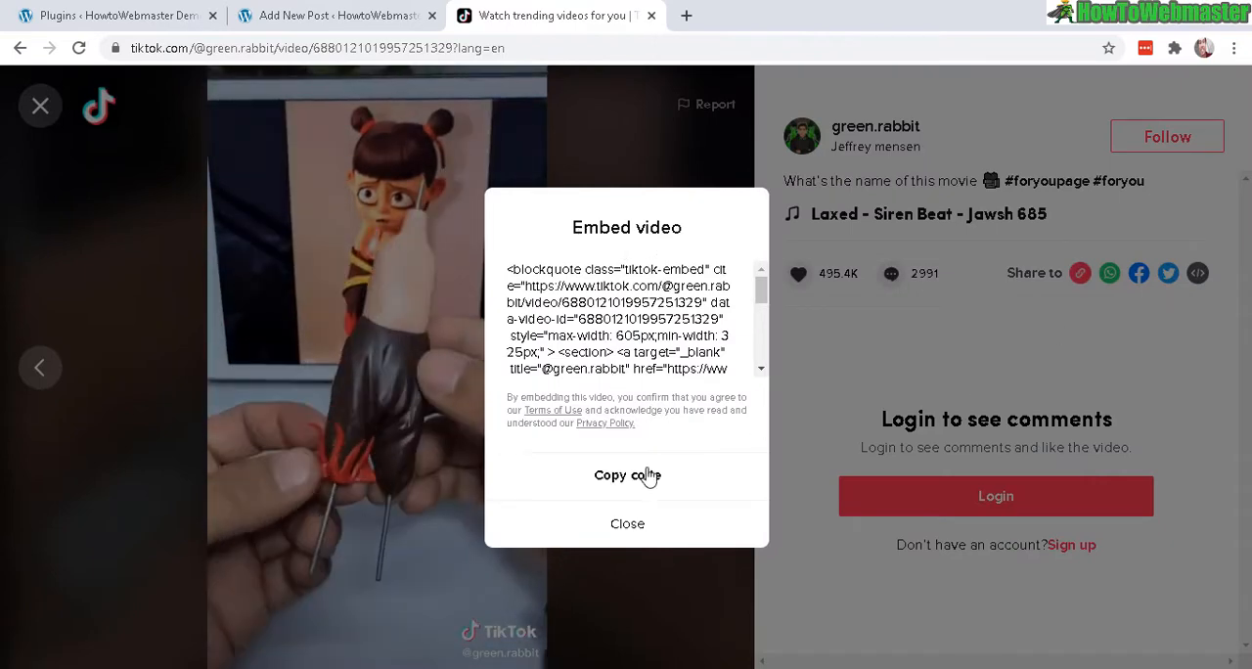
click(336, 16)
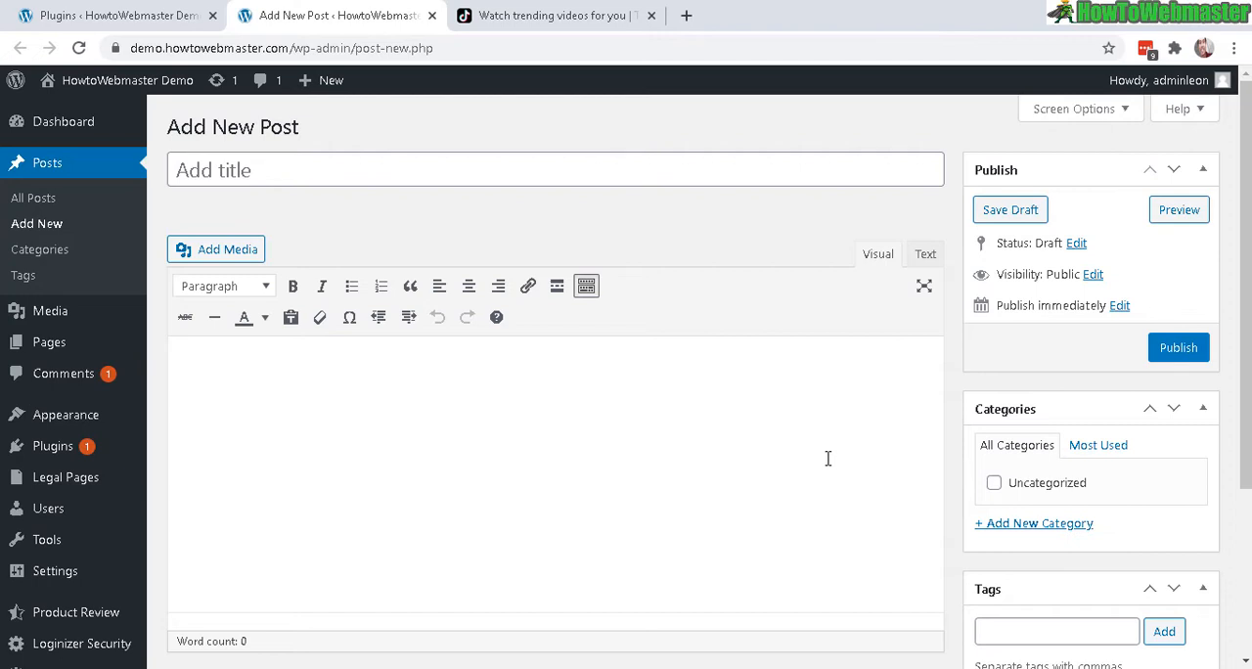
Enter placeholder text 'jaslkjdaslkdjlals' and 'tiktok', then select the word tiktok.
text(jaslkjdaslkdjlals)
text(sadasdas)
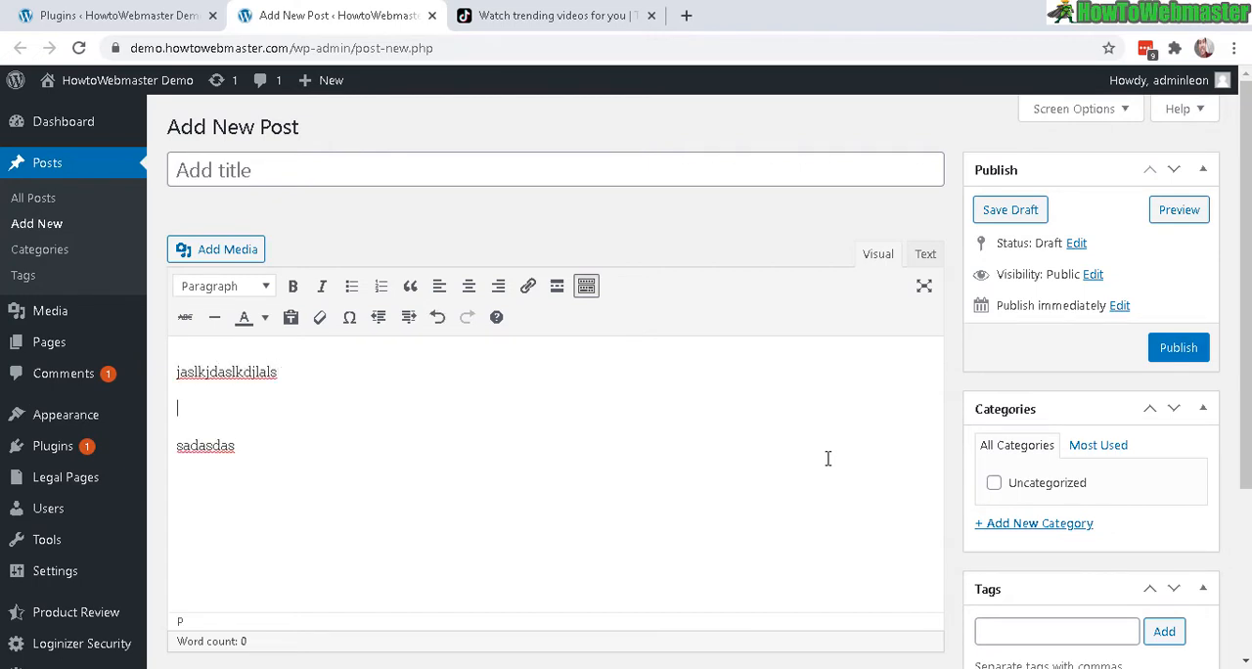
text(tikto)
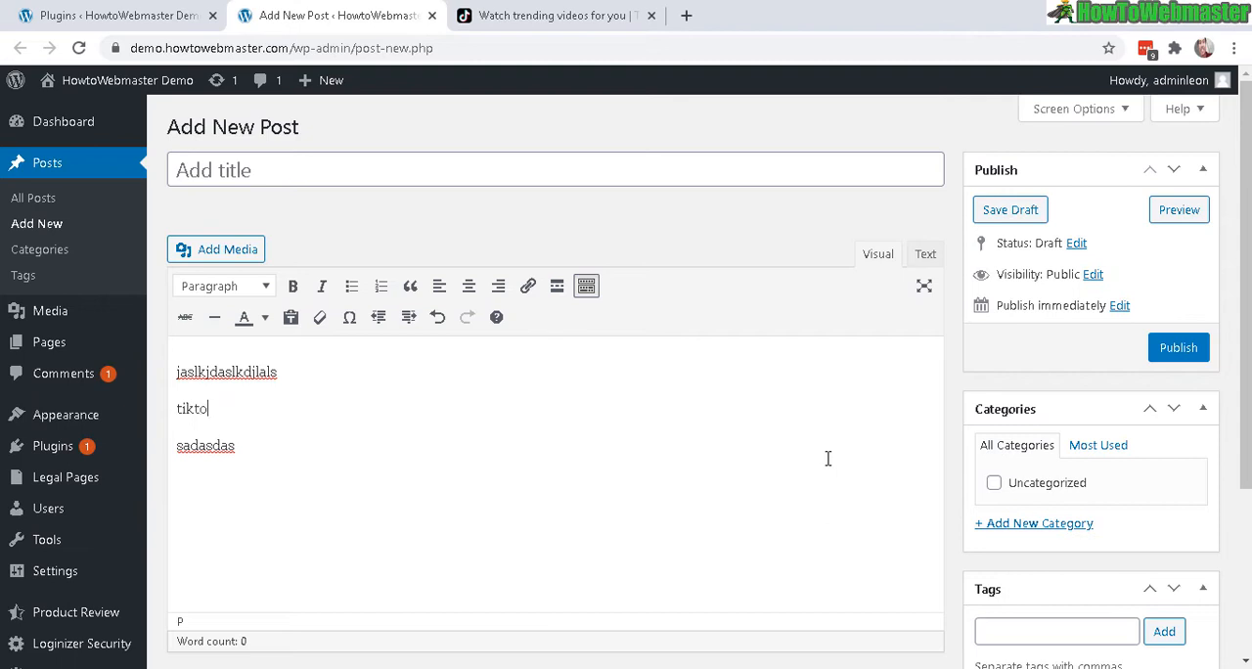
text(k)
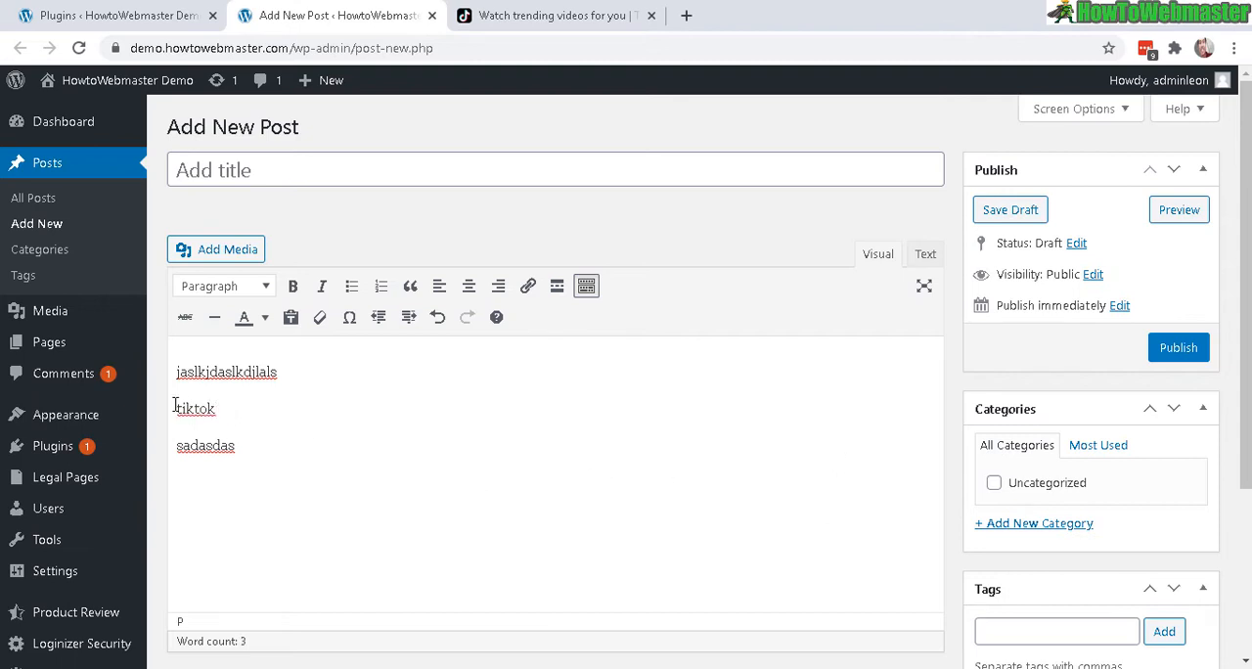
double_click(195, 407)
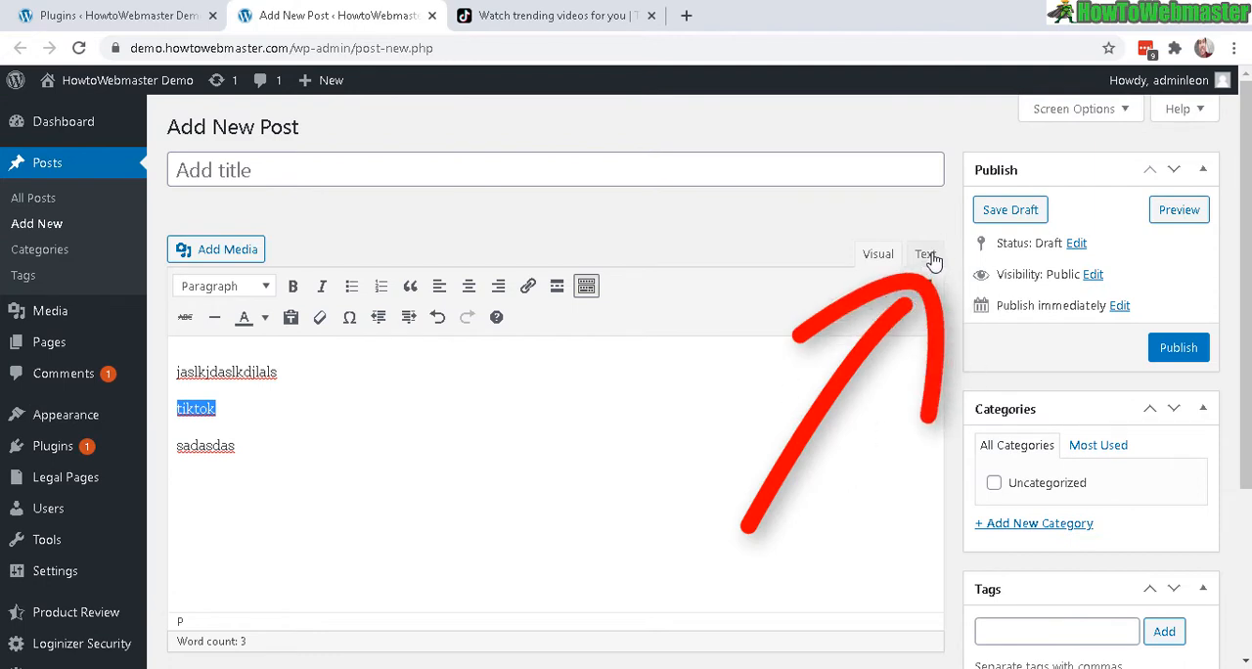
In Text view, paste the TikTok embed code over 'tiktok' and preview the post.
click(924, 255)
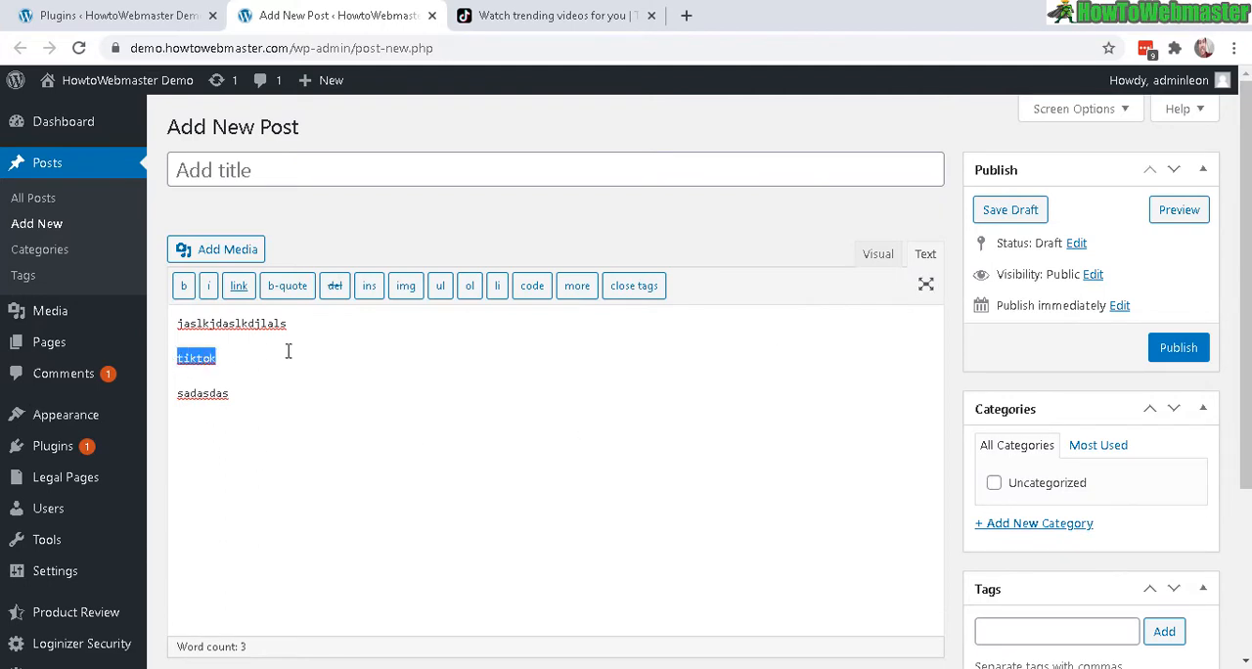
right_click(196, 356)
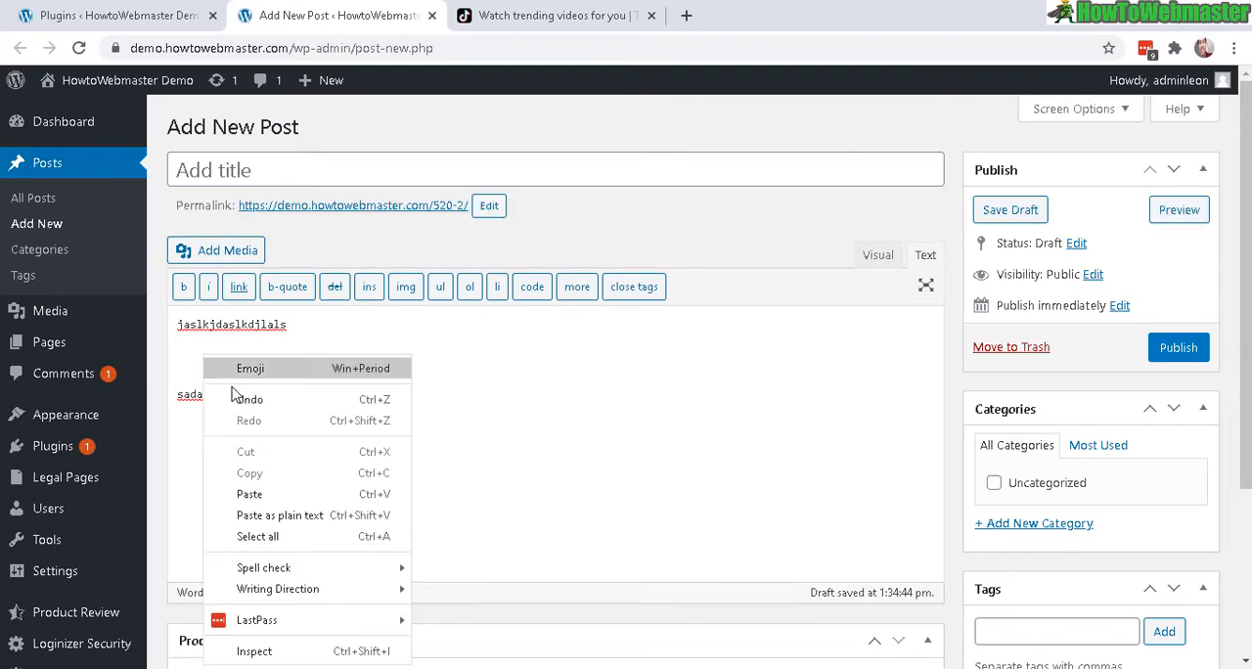
click(250, 493)
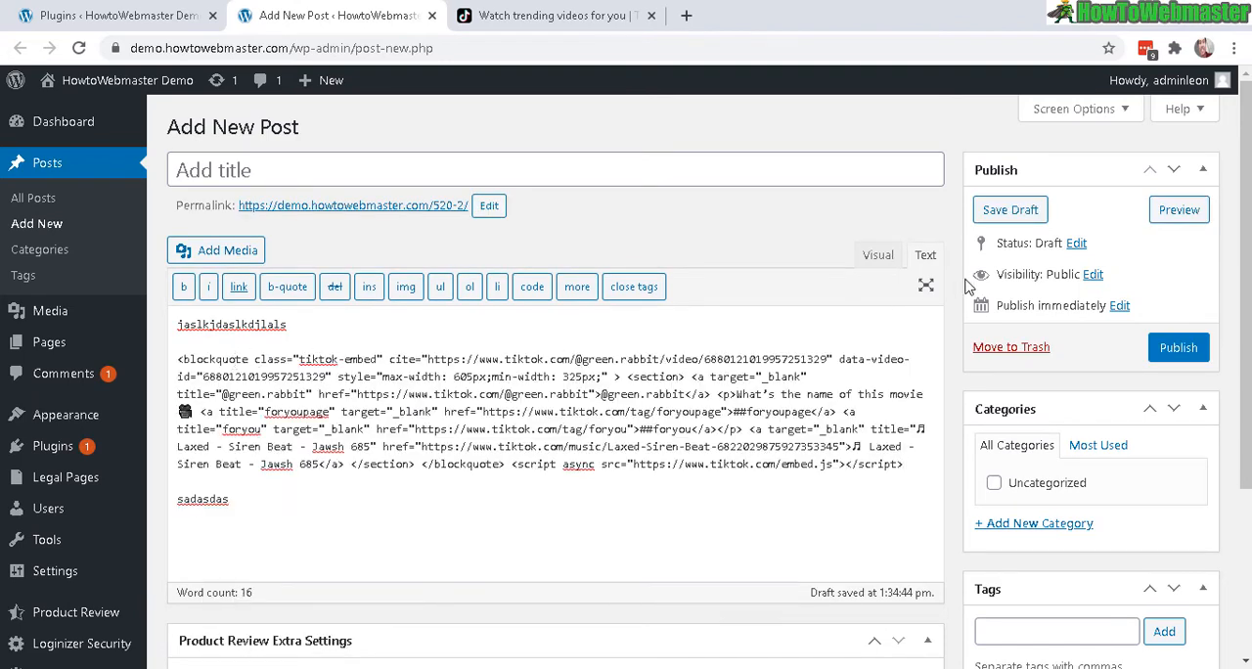
click(1178, 209)
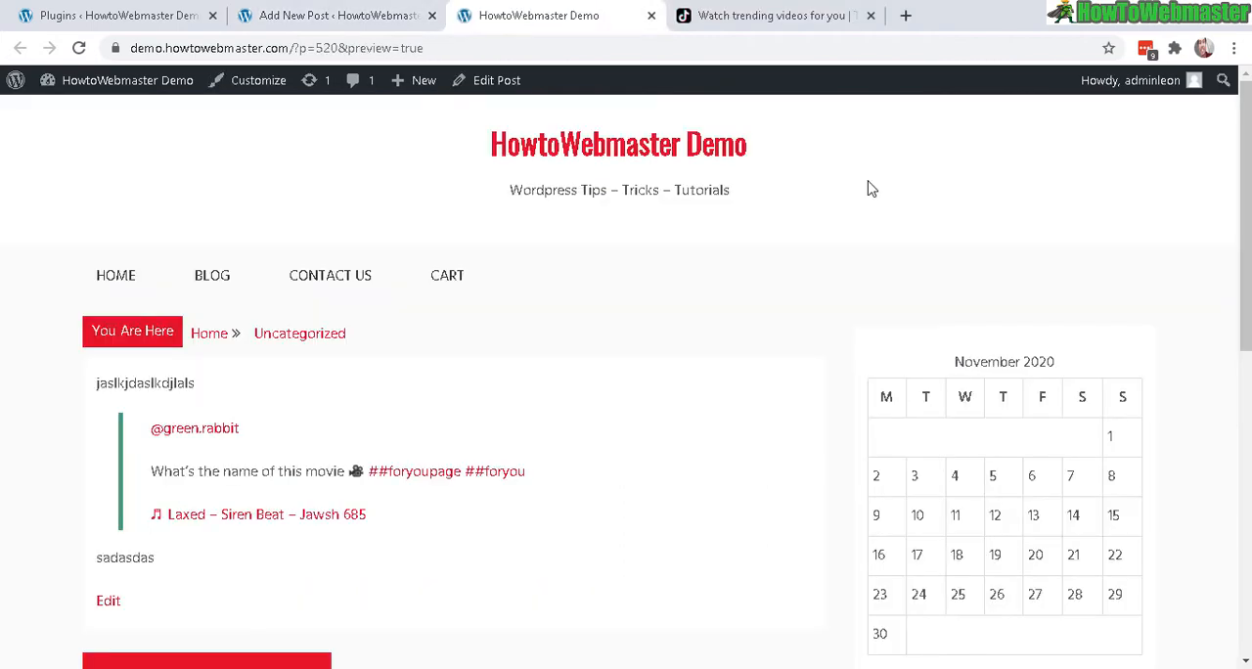
Scroll the preview to the embedded video, then return to the new block-editor post.
scroll(down, 3)
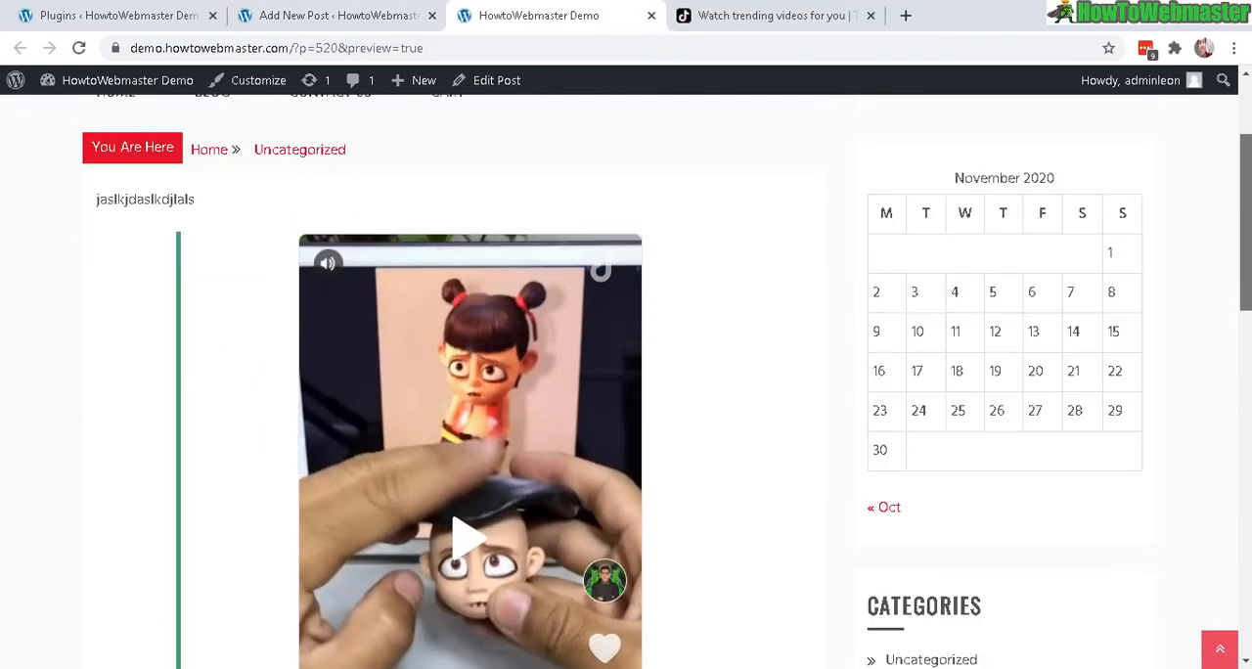
scroll(down, 3)
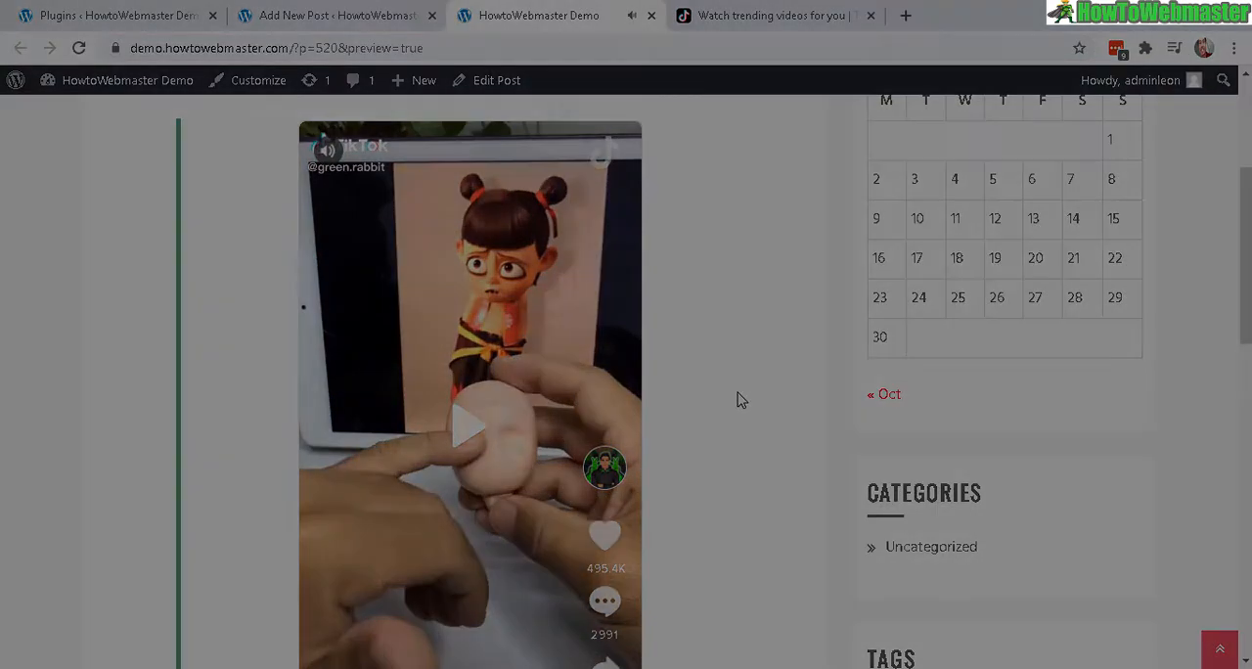
click(332, 16)
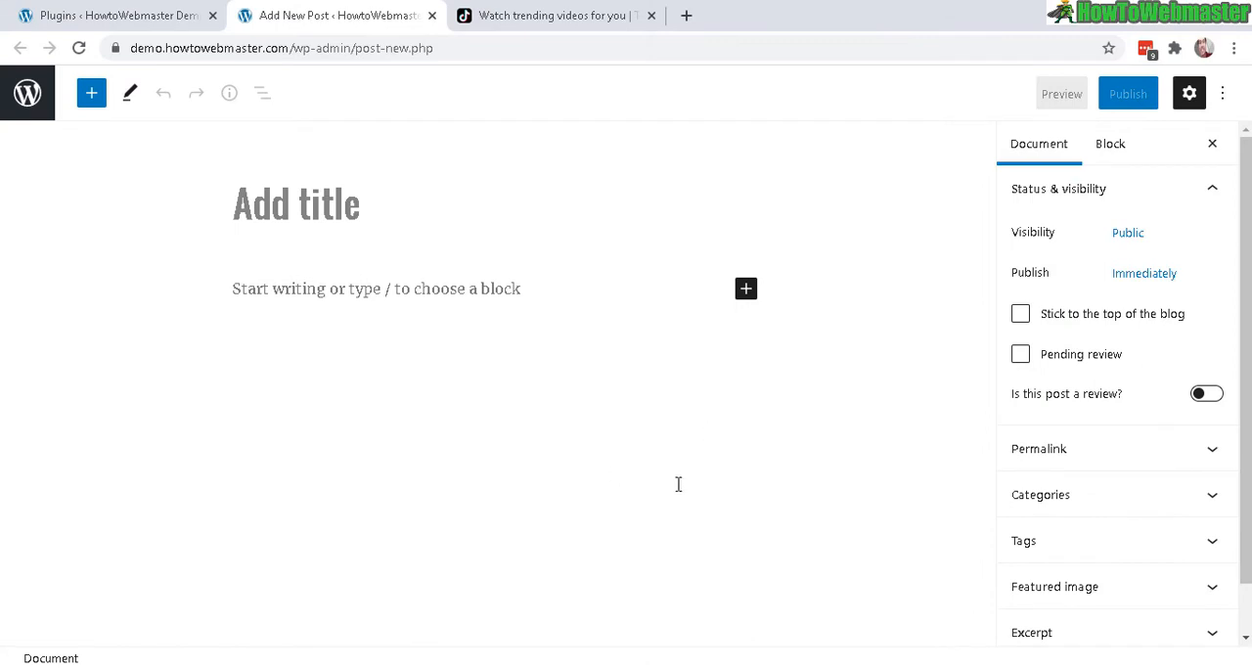
mouse_move(606, 274)
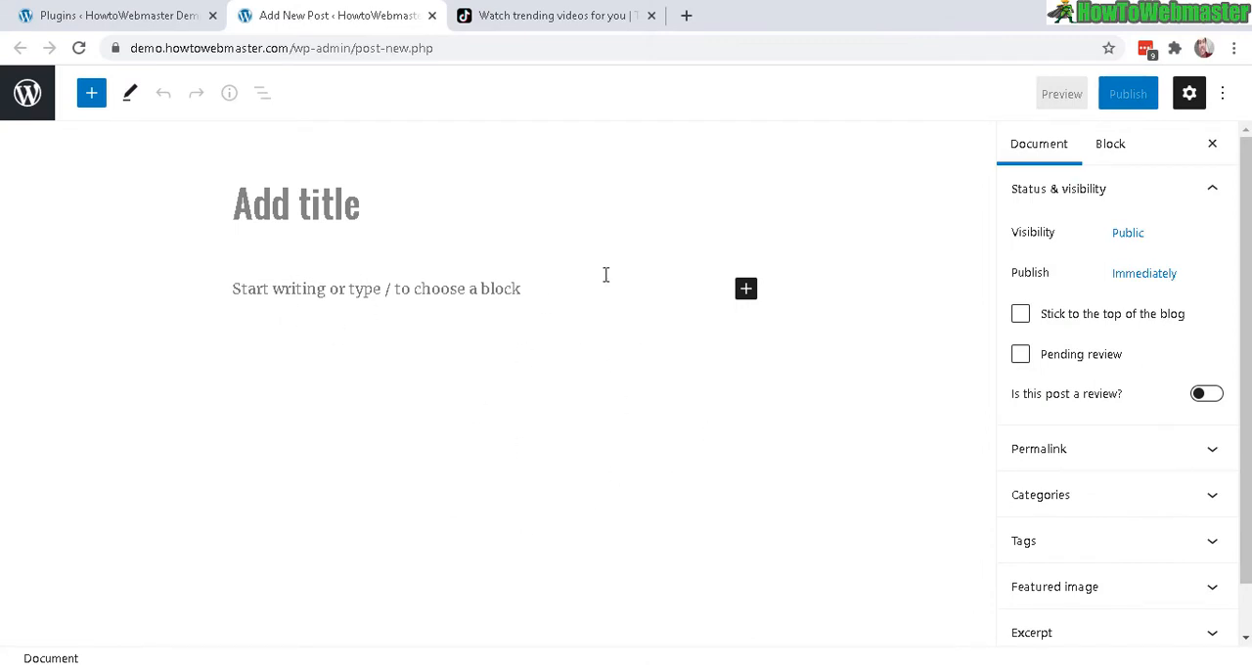
mouse_move(485, 290)
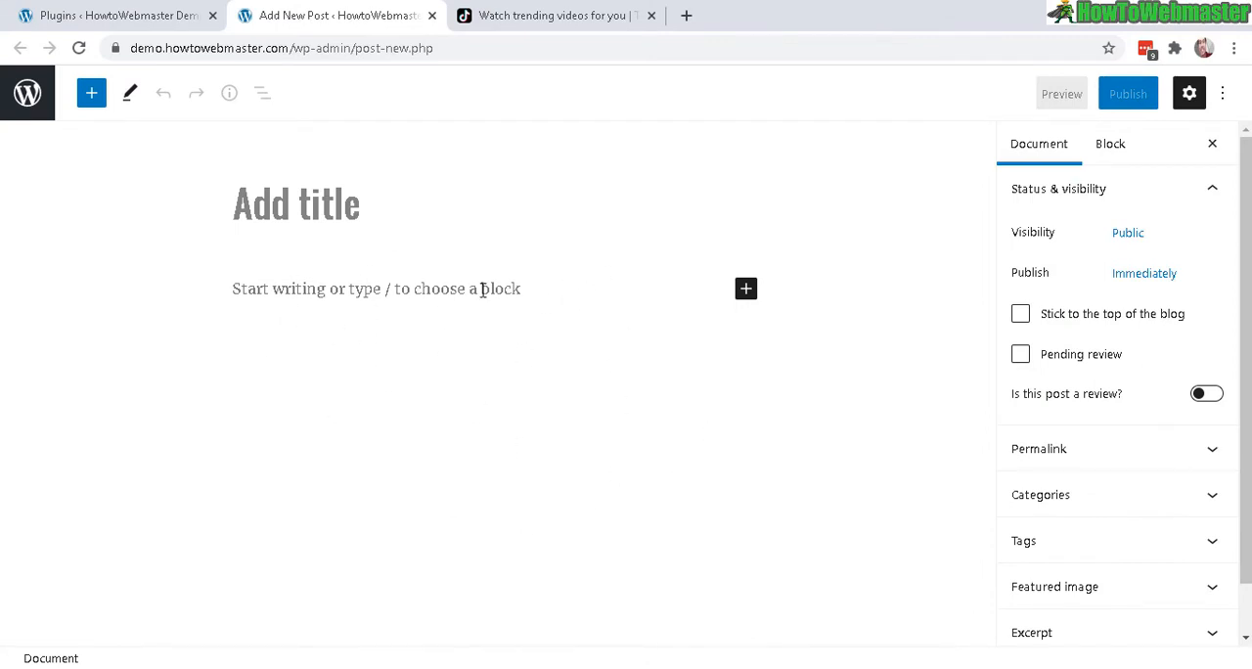
Add placeholder paragraph text 'sadjask' to the block-editor post.
text(sadjask)
text(tiktok)
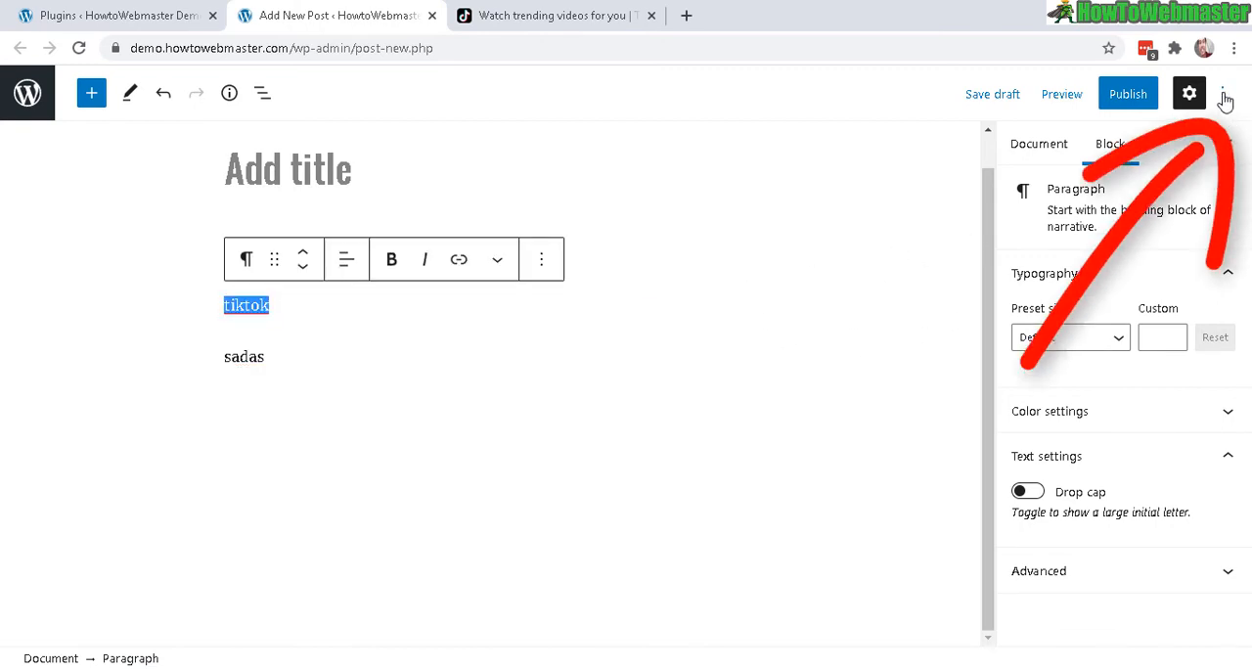
mouse_move(1227, 94)
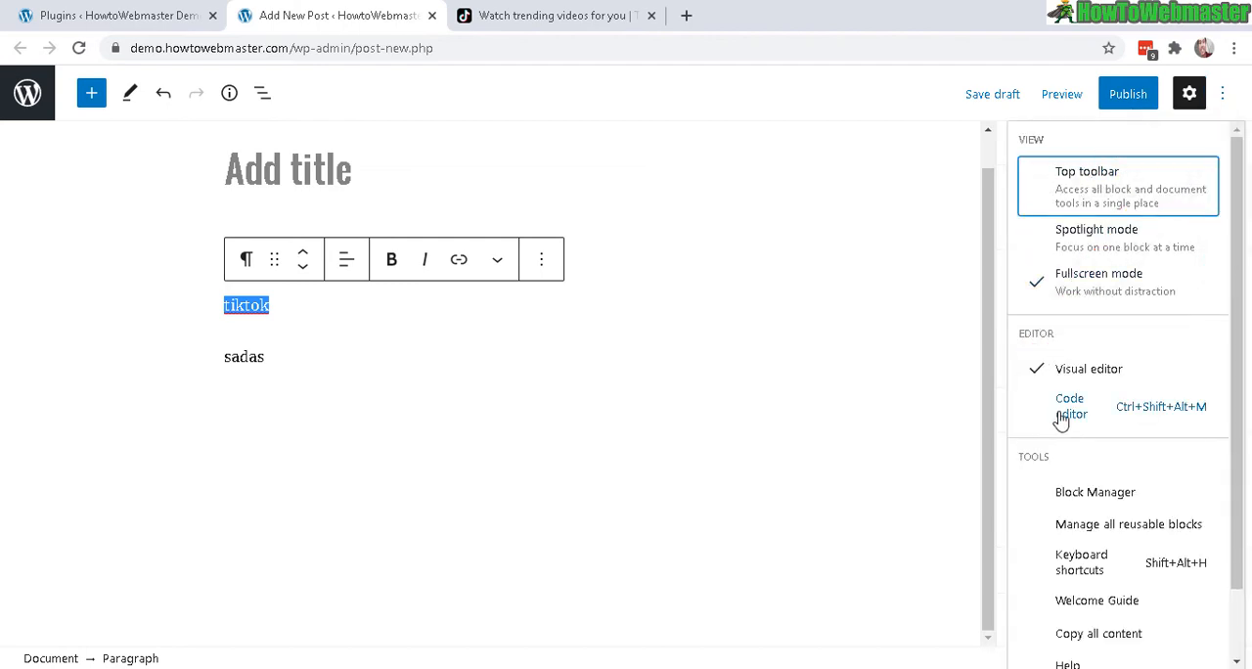
In the Code editor, delete the tiktok paragraph markup and paste the TikTok embed code in its place.
click(1072, 406)
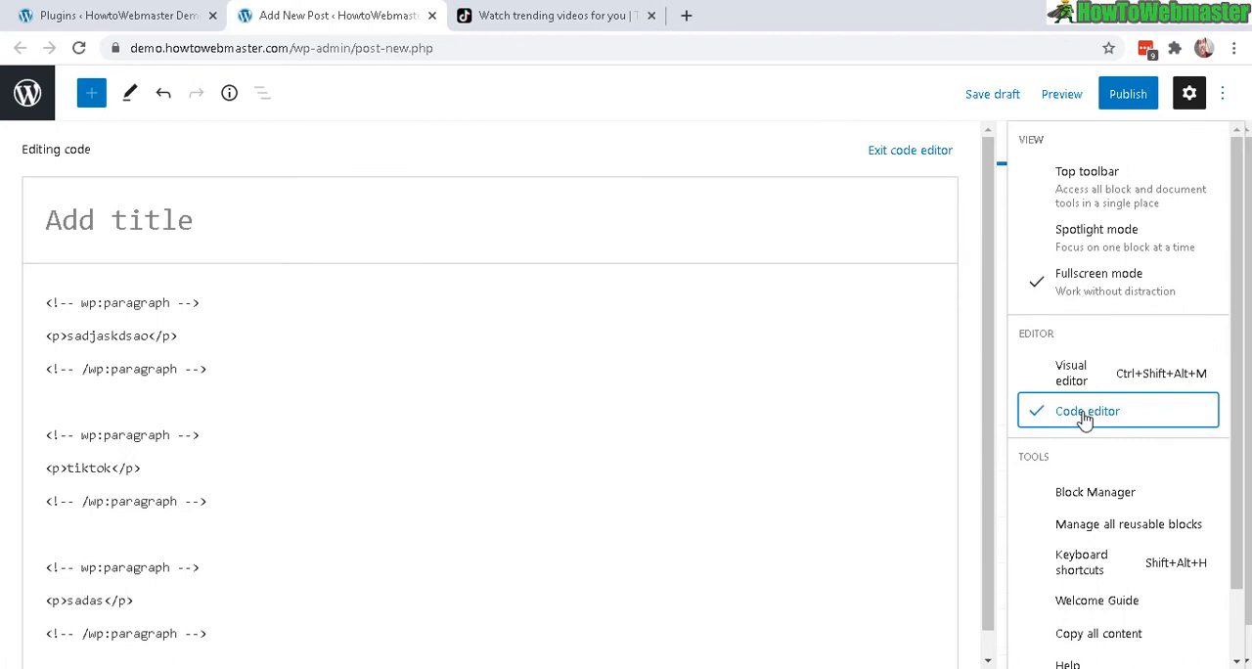
mouse_move(990, 206)
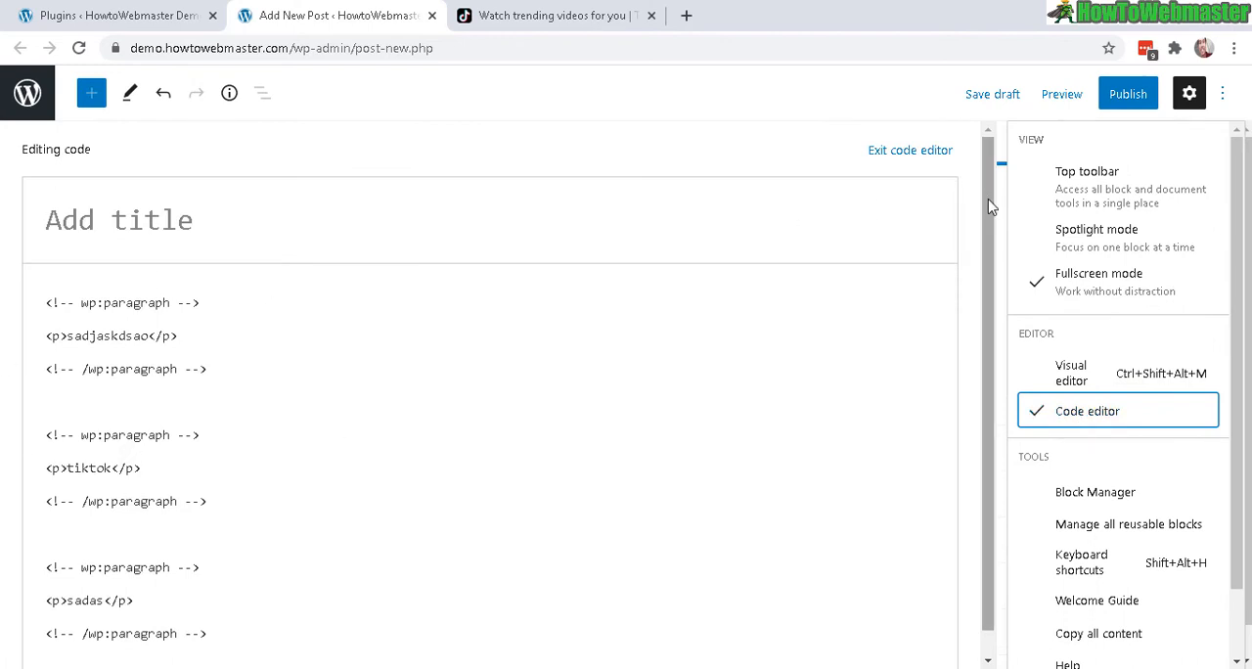
click(1189, 93)
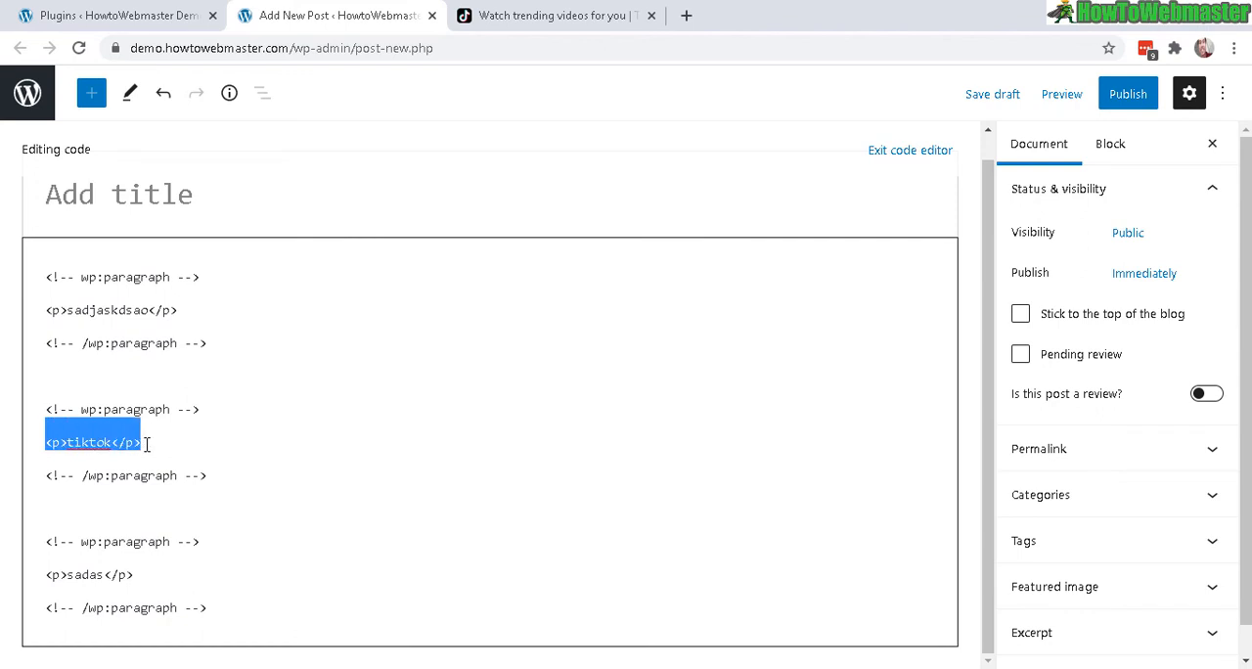
key(Delete)
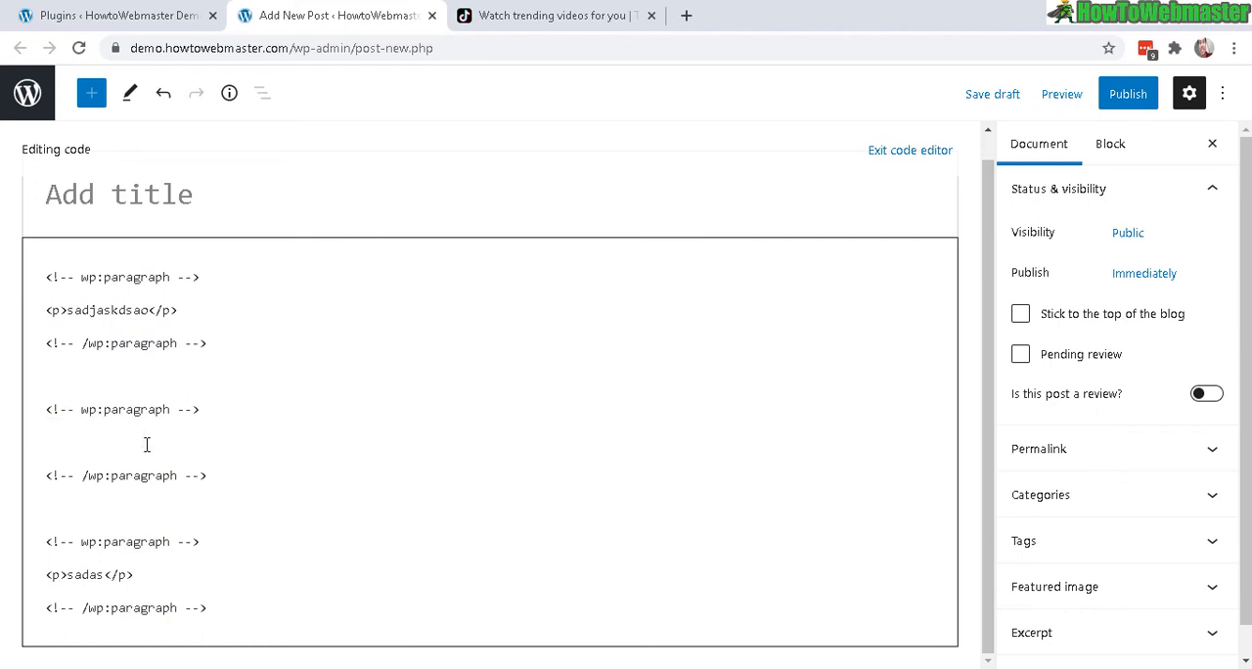
right_click(147, 444)
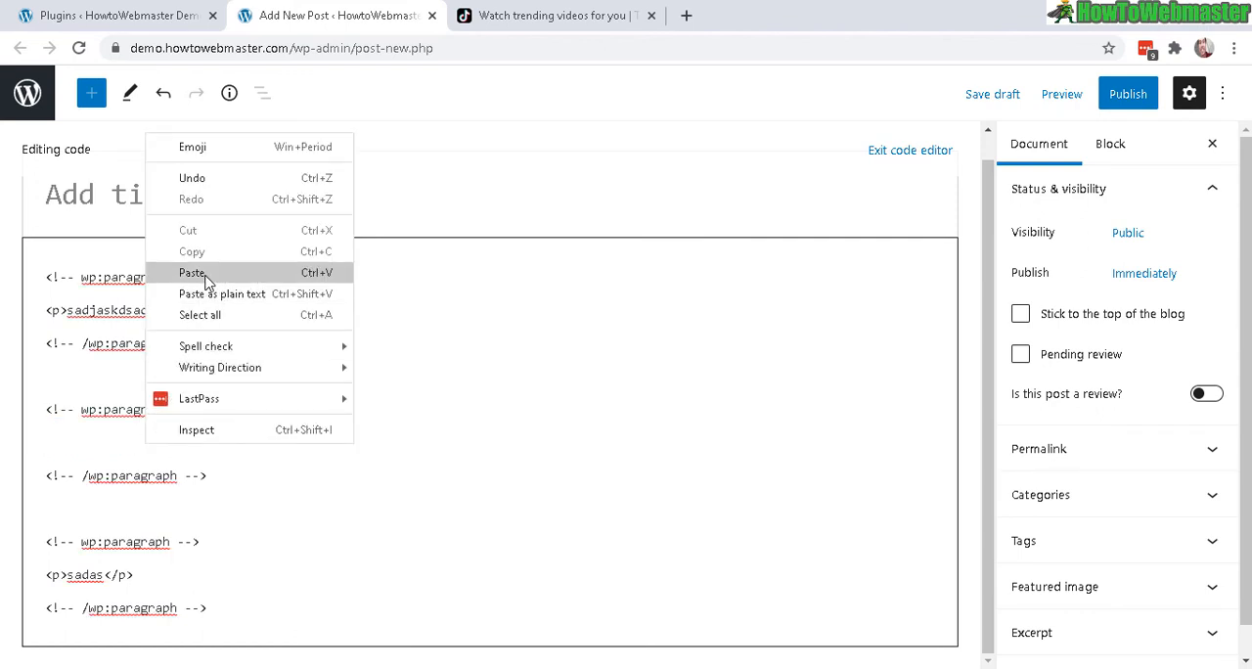
click(192, 272)
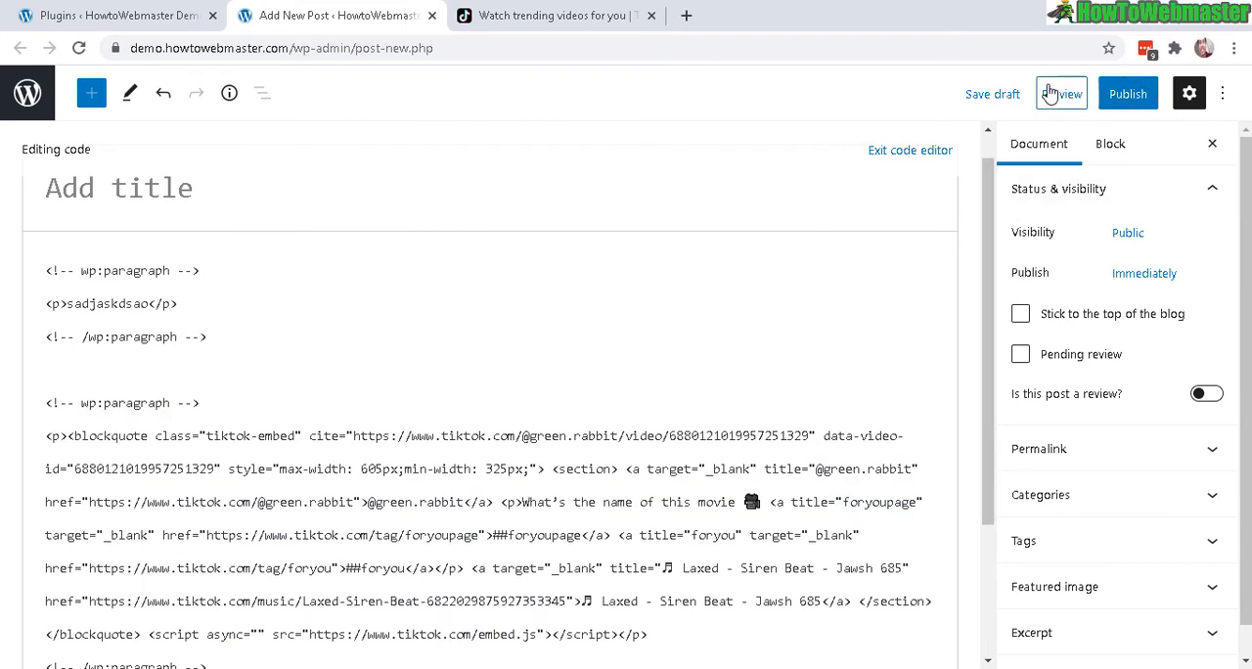
Preview the block-editor post showing the embedded TikTok video.
click(1060, 94)
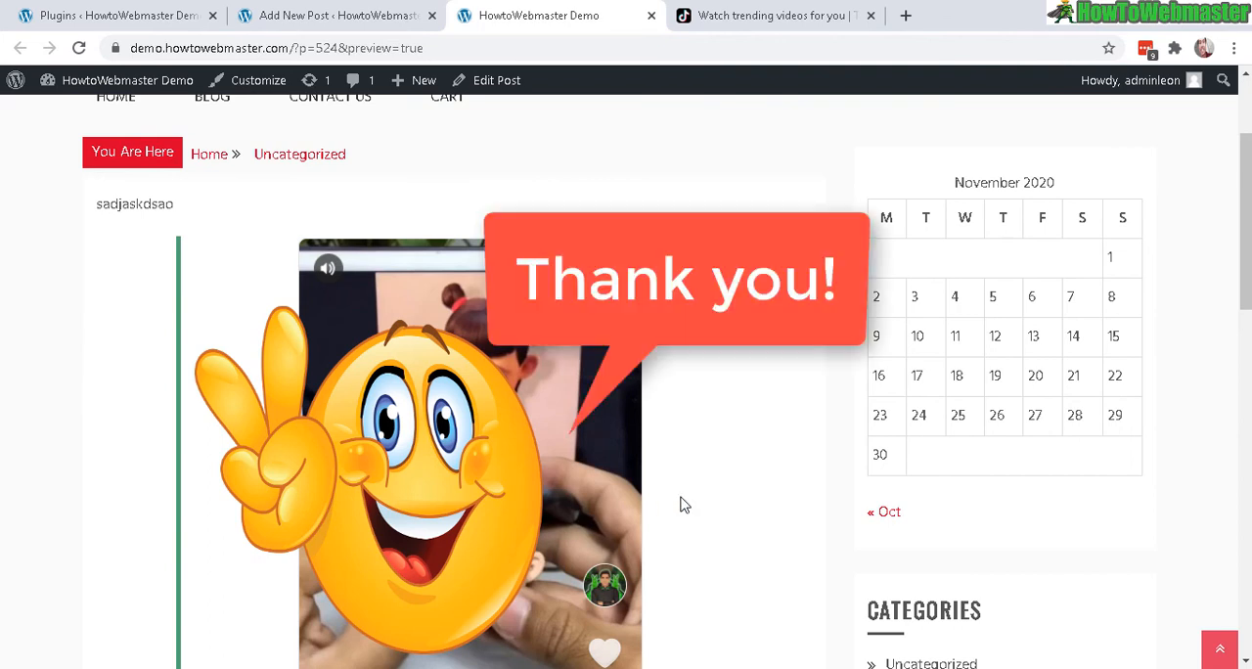
mouse_move(694, 356)
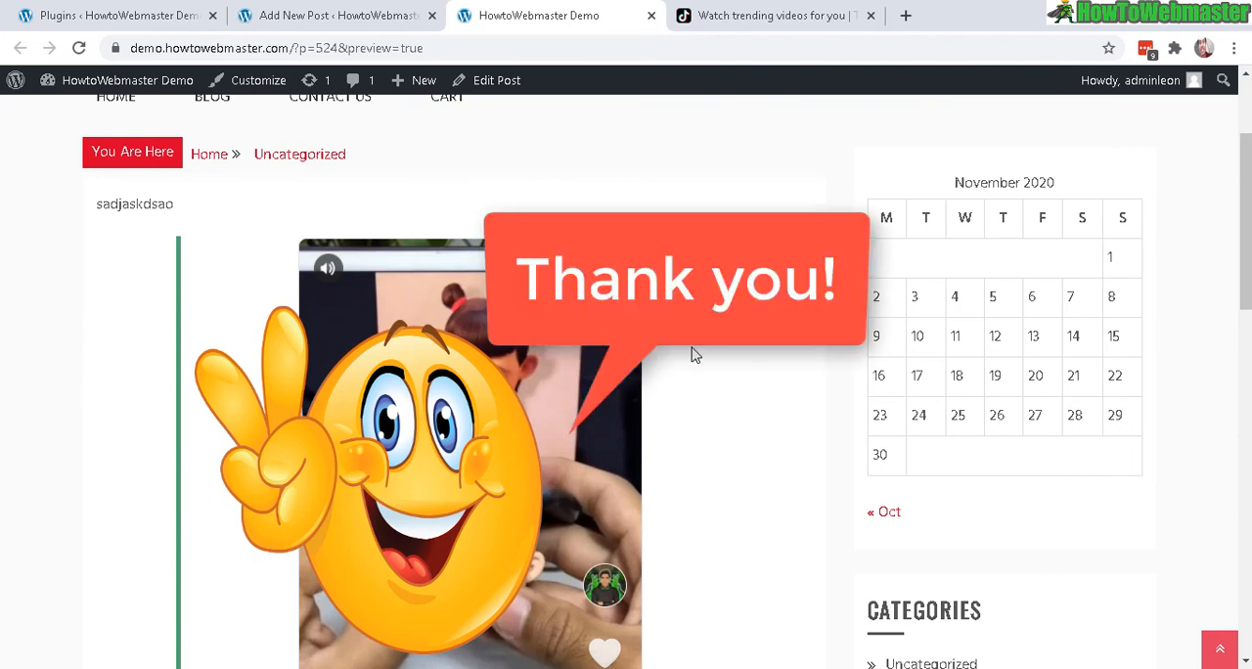